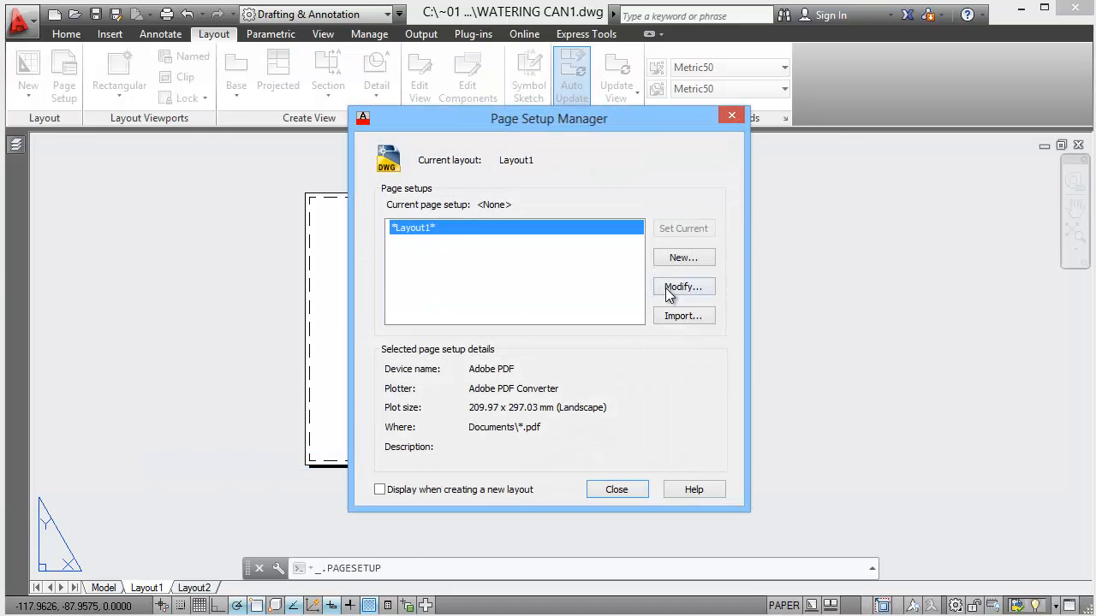
# - Begin configuring Layout1's page setup for A4 landscape Adobe PDF output
pyautogui.click(683, 286)
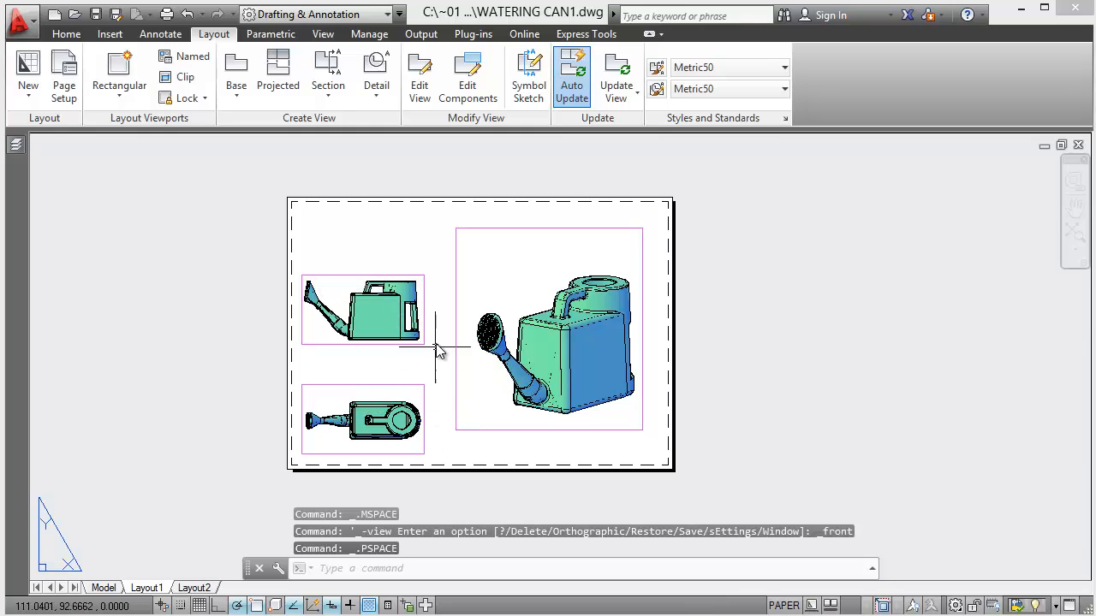
pyautogui.click(118, 72)
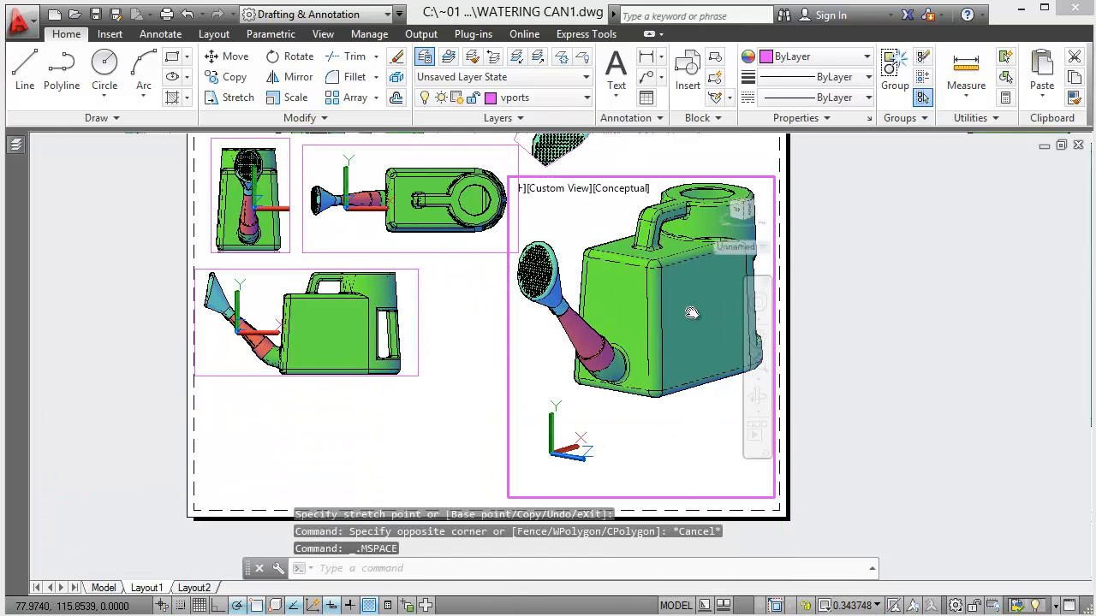
# - Adjust the watering can view inside the large conceptual 3D viewport
pyautogui.click(757, 368)
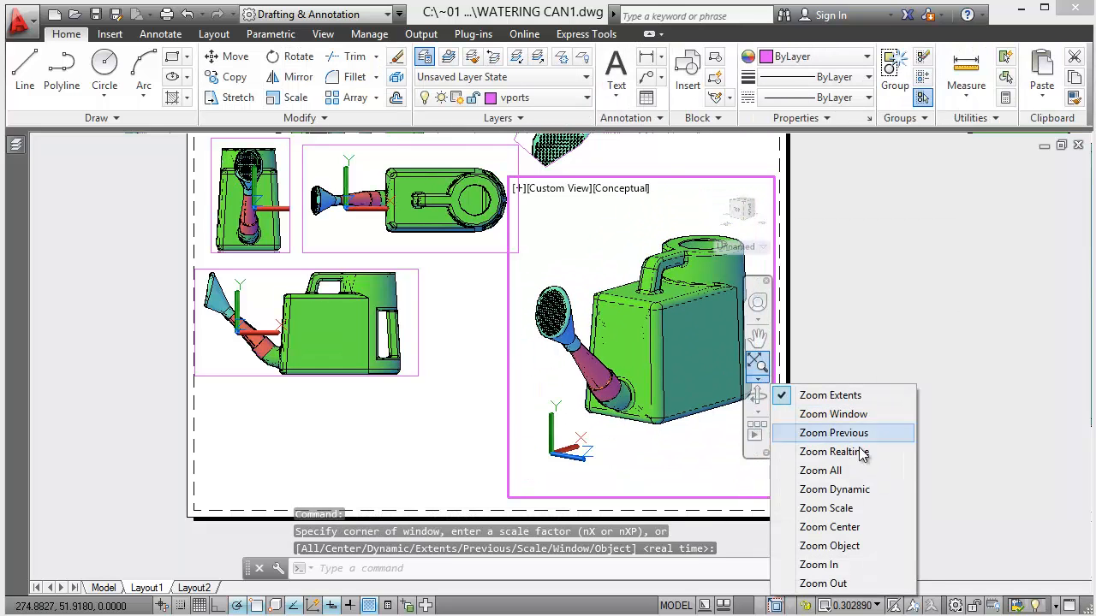